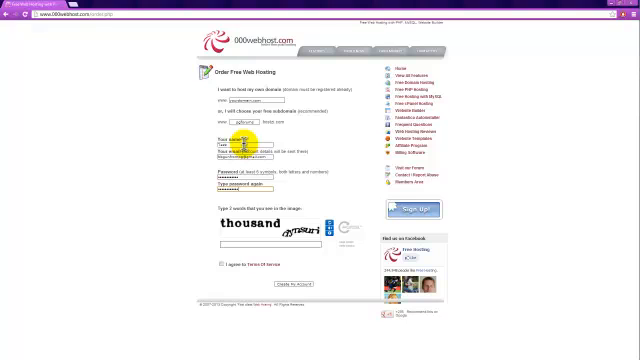
Enter the two captcha words, agree to the Terms of Service and create the account.
{"action": "scroll", "scroll_direction": "down", "scroll_amount": 3}
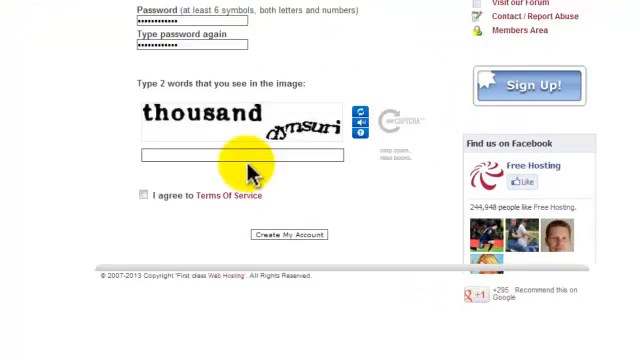
{"action": "type", "text": "thousand d"}
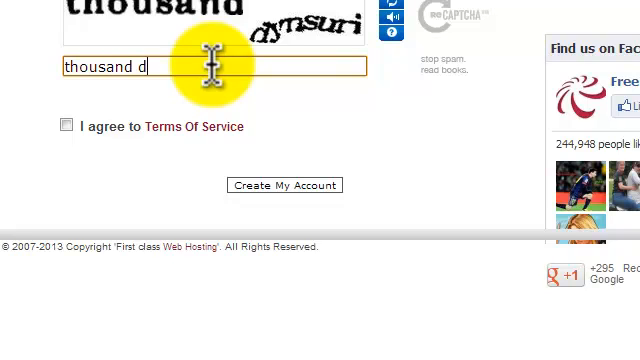
{"action": "type", "text": "nsuri"}
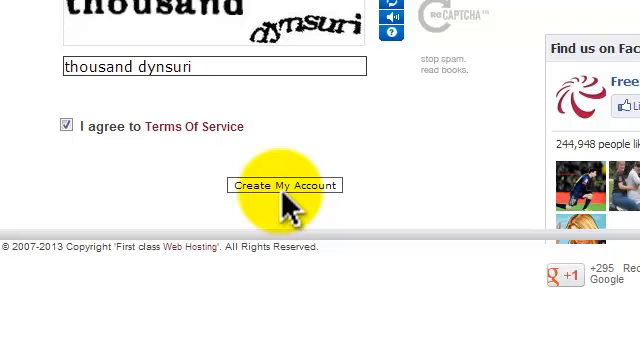
{"action": "left_click", "coordinate": [284, 184]}
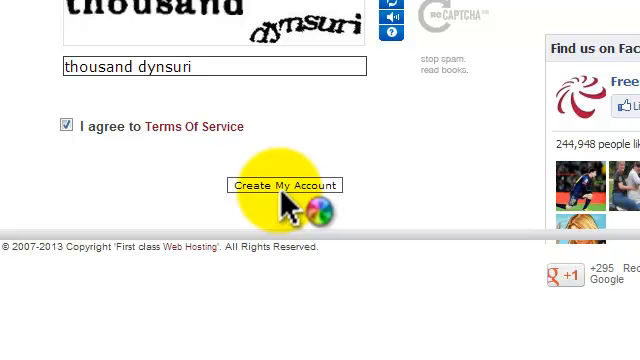
{"action": "left_click", "coordinate": [280, 184]}
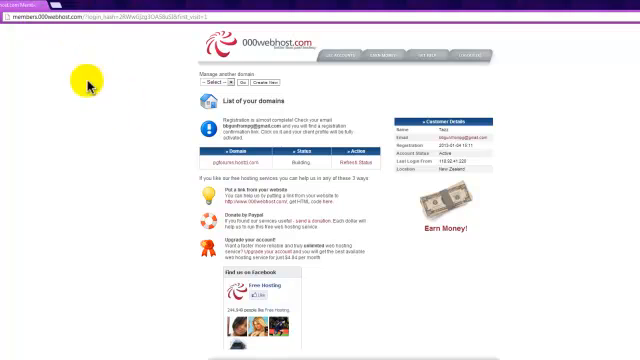
{"action": "mouse_move", "coordinate": [322, 192]}
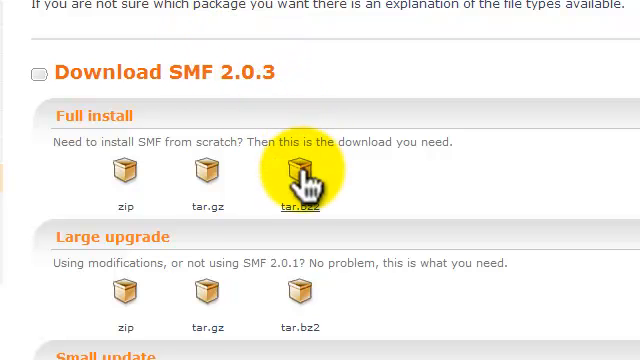
{"action": "mouse_move", "coordinate": [124, 184]}
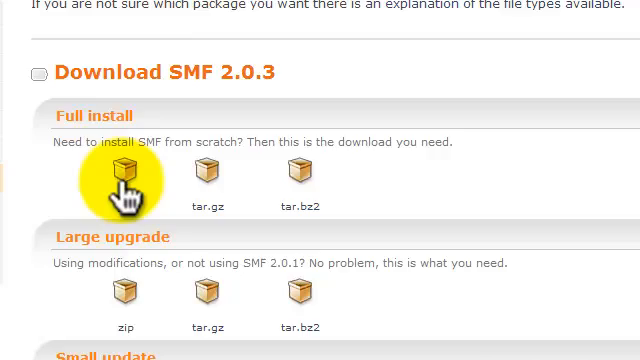
Download the SMF 2.0.3 full install zip from the Simple Machines site.
{"action": "left_click", "coordinate": [124, 178]}
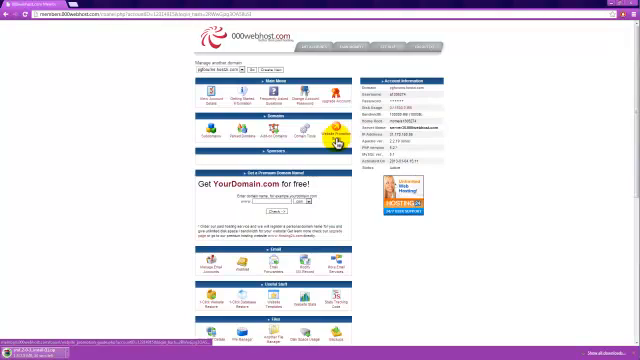
Fill in the database name, user and password and create the MySQL database.
{"action": "scroll", "scroll_direction": "down", "scroll_amount": 3}
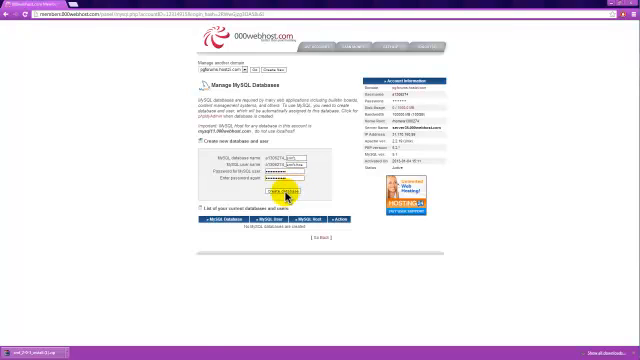
{"action": "left_click", "coordinate": [284, 192]}
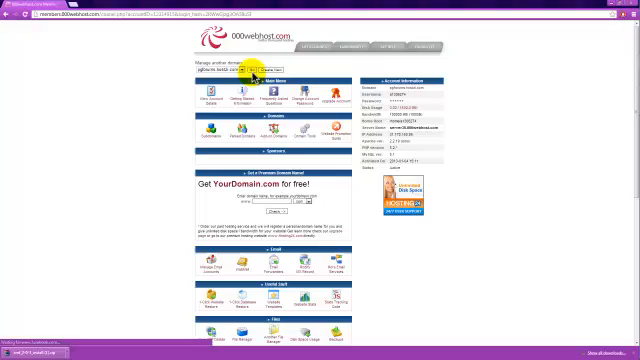
Enter the FTP password for pgforums.hostzi.com and continue to file management.
{"action": "scroll", "scroll_direction": "down", "scroll_amount": 3}
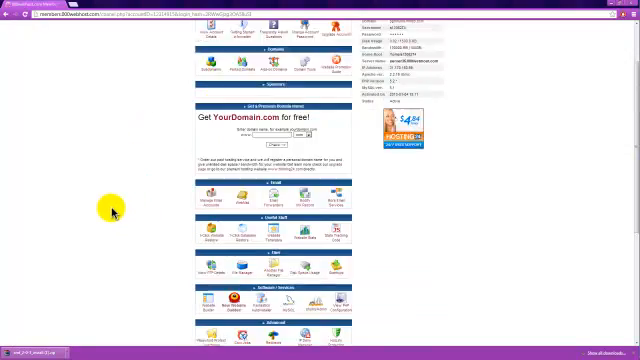
{"action": "scroll", "scroll_direction": "down", "scroll_amount": 3}
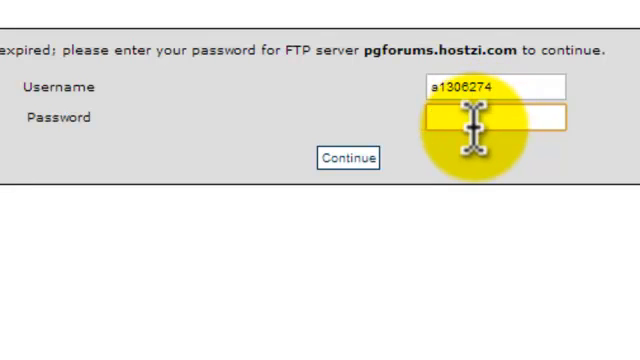
{"action": "type", "text": "password"}
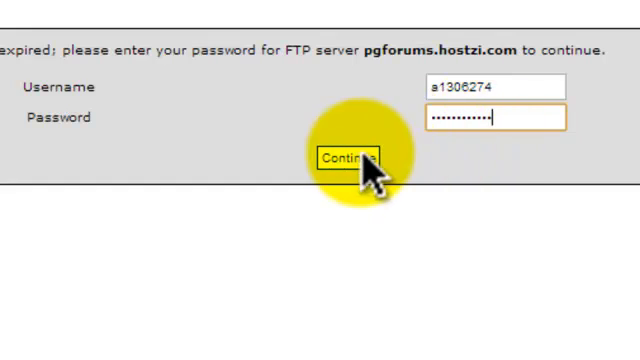
{"action": "left_click", "coordinate": [348, 160]}
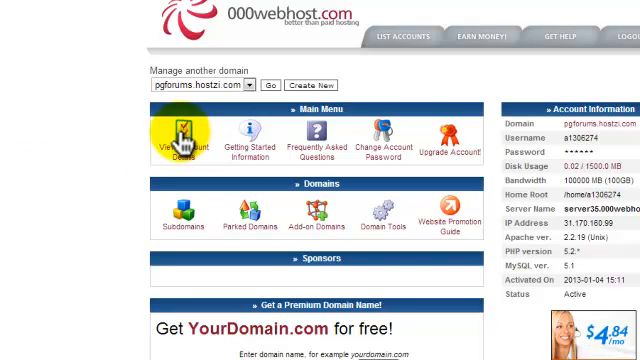
Review the File Upload Details under Account Details and launch the Web File Manager.
{"action": "left_click", "coordinate": [180, 136]}
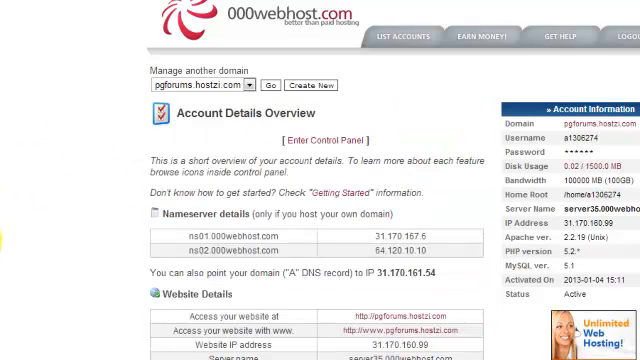
{"action": "scroll", "scroll_direction": "down", "scroll_amount": 3}
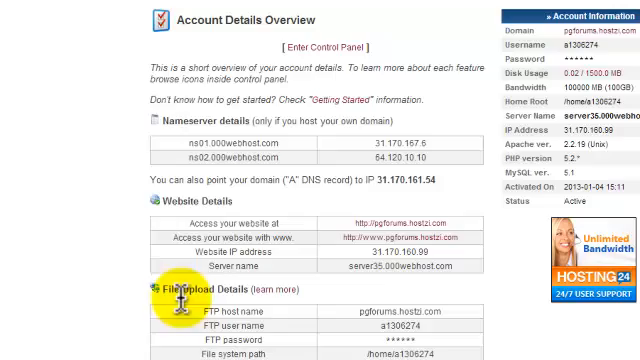
{"action": "scroll", "scroll_direction": "down", "scroll_amount": 3}
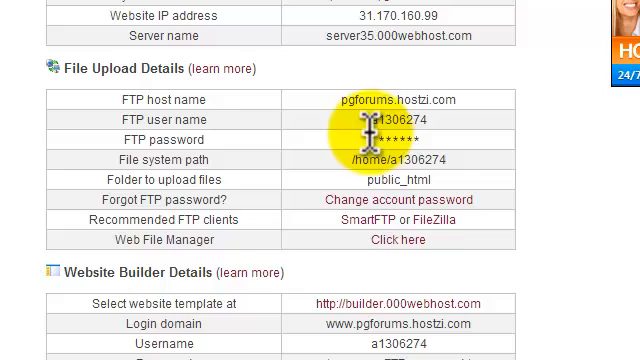
{"action": "mouse_move", "coordinate": [96, 190]}
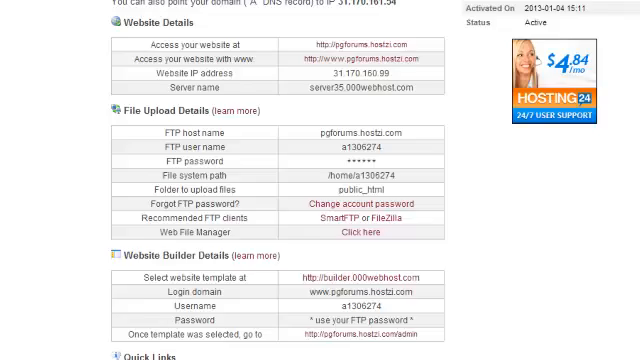
{"action": "left_click", "coordinate": [344, 232]}
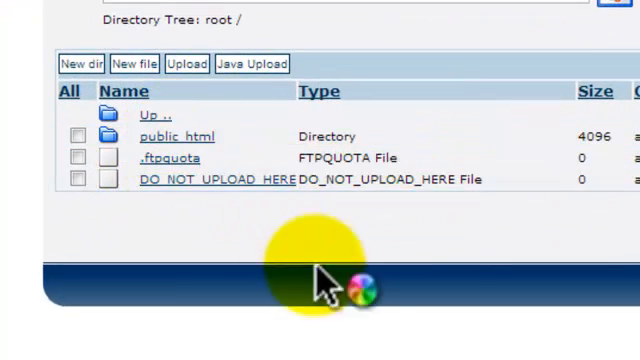
Delete default.php from the public_html folder.
{"action": "left_click", "coordinate": [176, 136]}
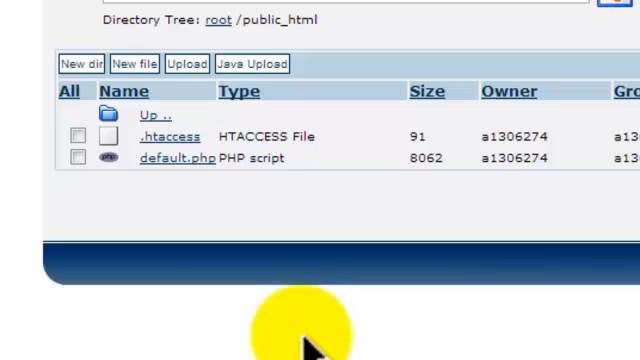
{"action": "left_click", "coordinate": [78, 158]}
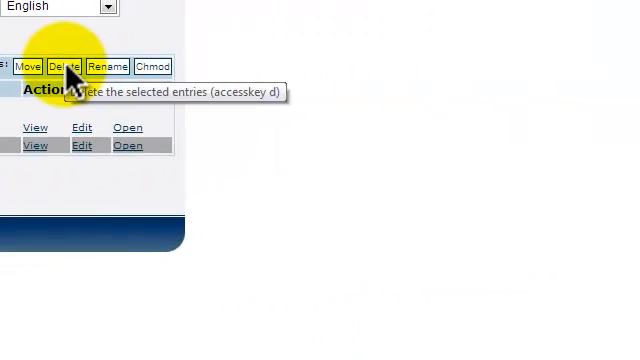
{"action": "left_click", "coordinate": [66, 66]}
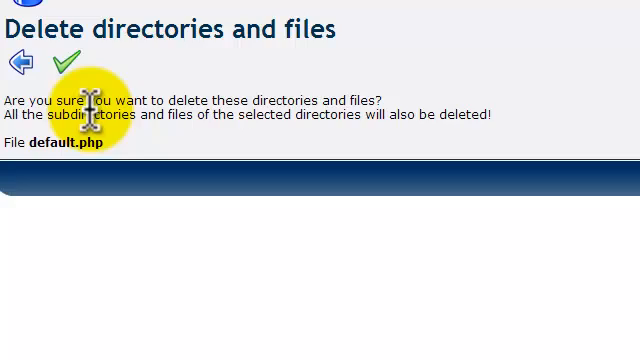
{"action": "left_click", "coordinate": [64, 62]}
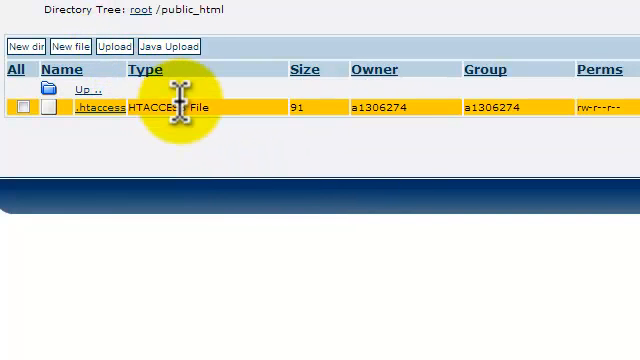
Choose the SMF install zip under Archives for upload into /public_html.
{"action": "left_click", "coordinate": [112, 46]}
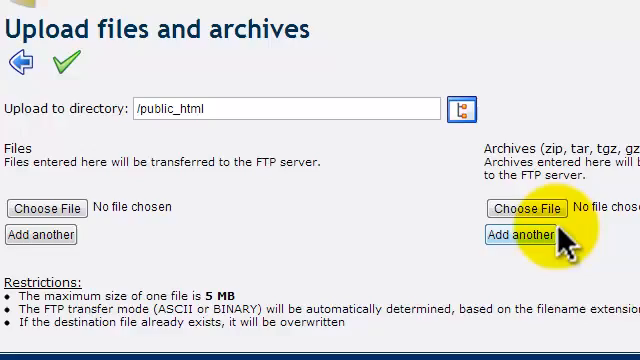
{"action": "left_click", "coordinate": [522, 210]}
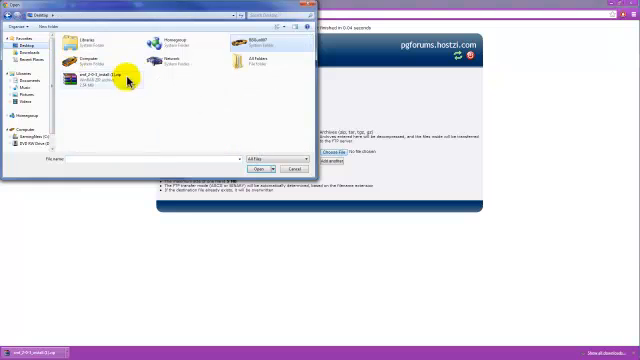
{"action": "left_click", "coordinate": [256, 168]}
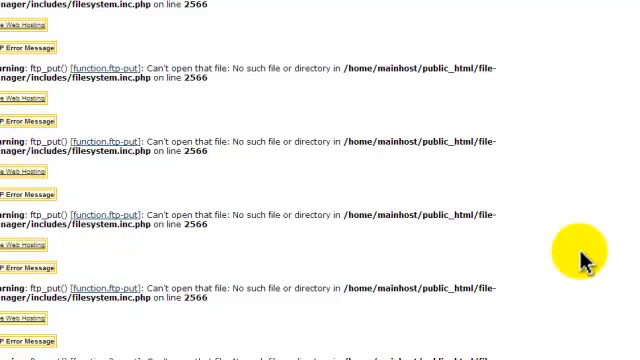
Scroll through the transfer log and warnings back to the public_html listing with install.php.
{"action": "scroll", "scroll_direction": "down", "scroll_amount": 3}
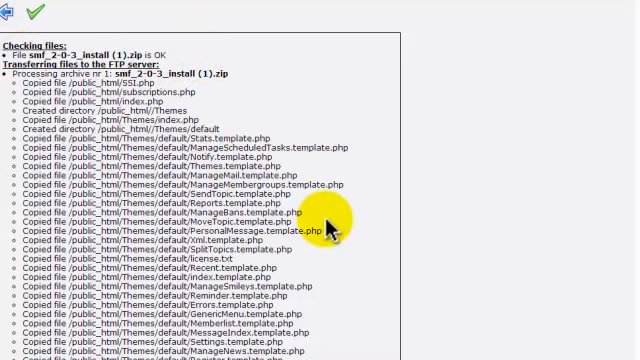
{"action": "scroll", "scroll_direction": "down", "scroll_amount": 3}
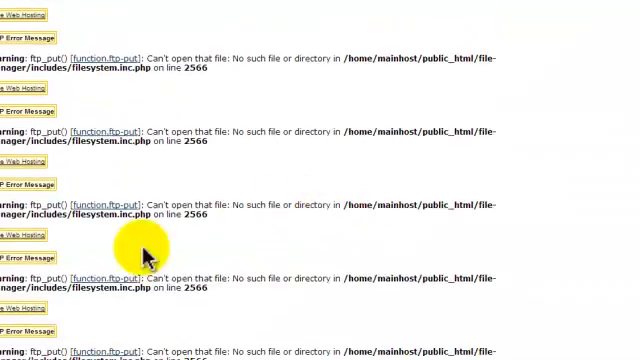
{"action": "scroll", "scroll_direction": "down", "scroll_amount": 3}
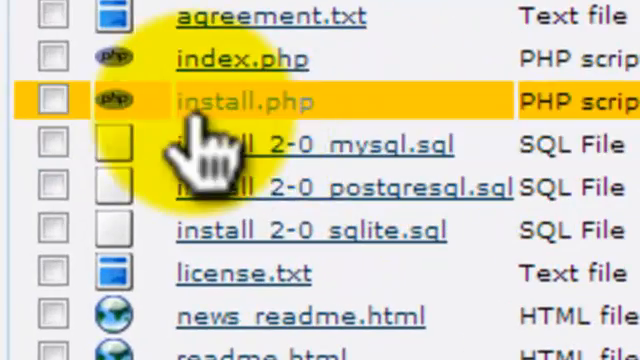
Open the site from the control panel so the SMF installer welcome page loads.
{"action": "left_click", "coordinate": [48, 104]}
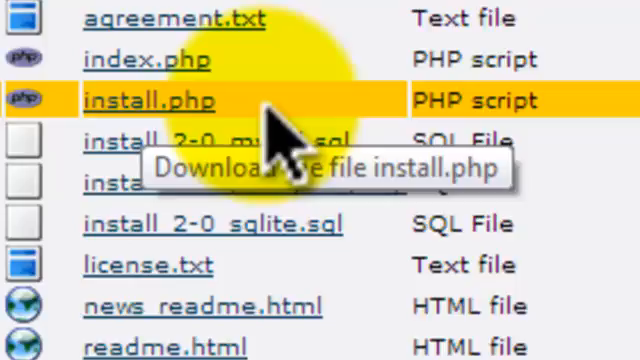
{"action": "left_click", "coordinate": [156, 100]}
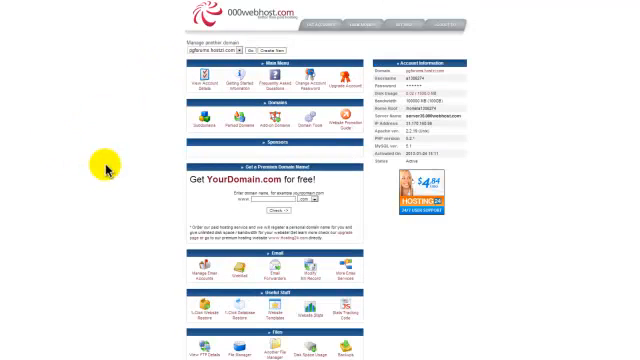
{"action": "scroll", "scroll_direction": "down", "scroll_amount": 3}
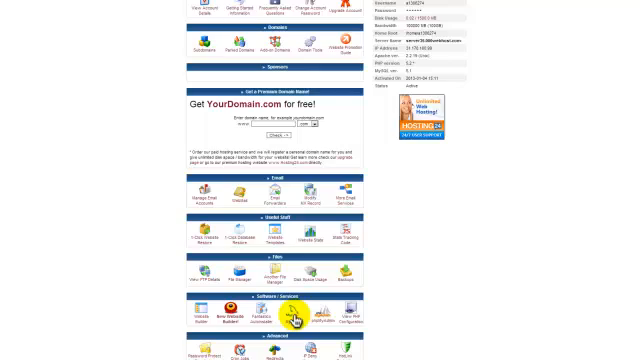
{"action": "left_click", "coordinate": [288, 322]}
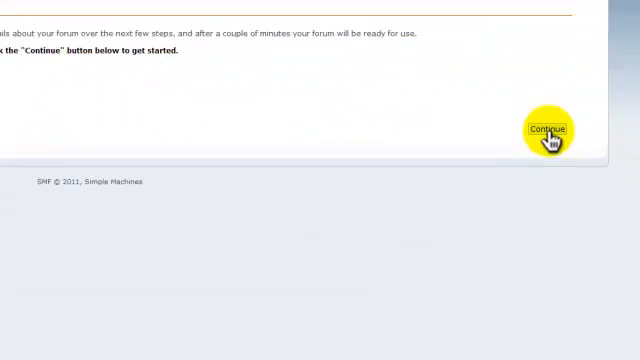
Enter the 000webhost MySQL host and database details in the installer and continue.
{"action": "left_click", "coordinate": [550, 128]}
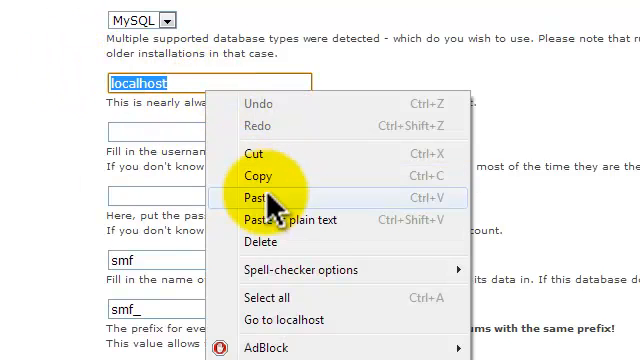
{"action": "left_click", "coordinate": [258, 196]}
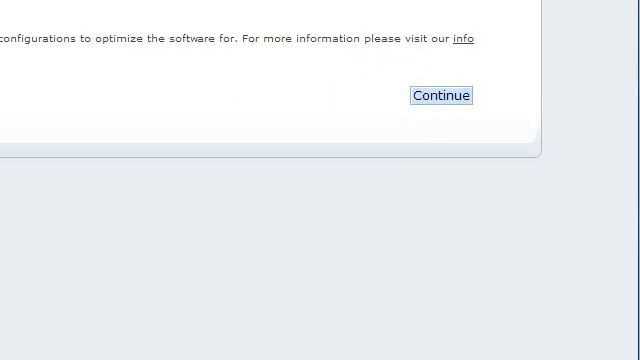
Create the BBGun007 administrator account with password, email and database password.
{"action": "left_click", "coordinate": [442, 94]}
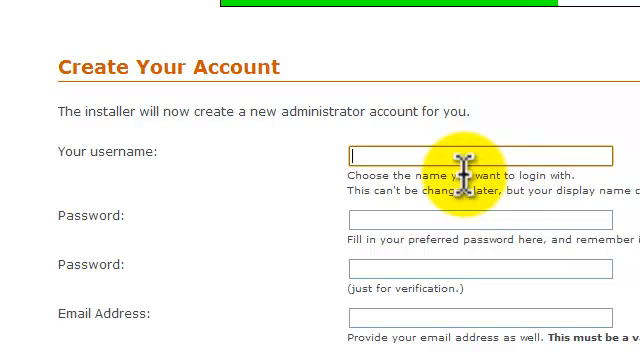
{"action": "type", "text": "BBGun007"}
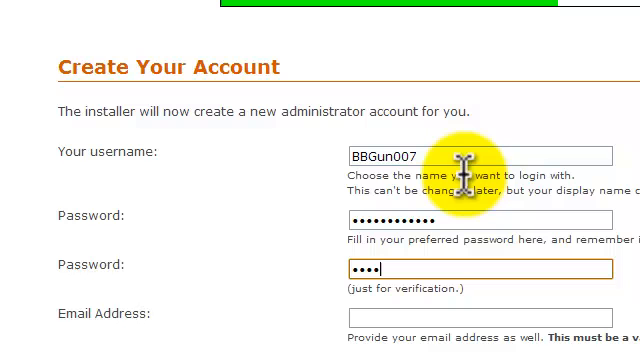
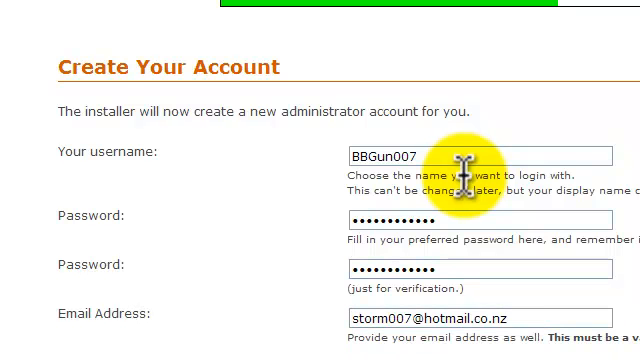
{"action": "scroll", "scroll_direction": "down", "scroll_amount": 3}
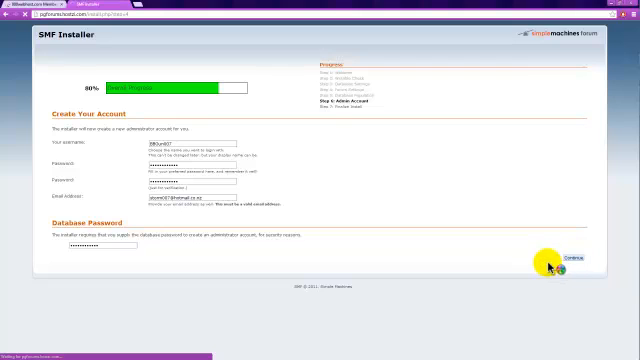
{"action": "left_click", "coordinate": [574, 258]}
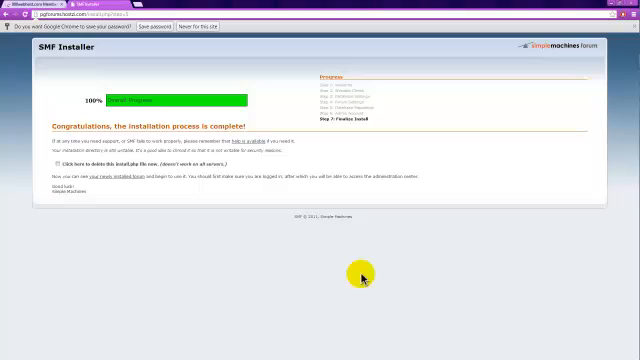
{"action": "mouse_move", "coordinate": [58, 164]}
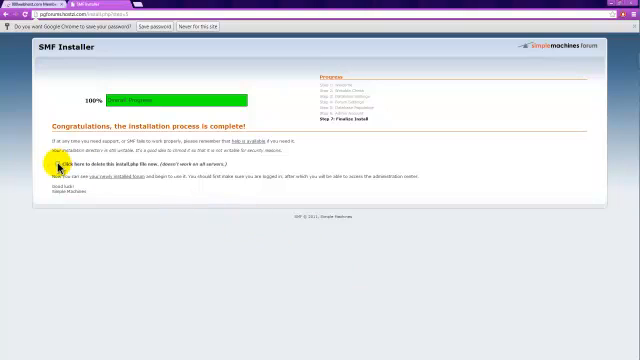
{"action": "mouse_move", "coordinate": [64, 56]}
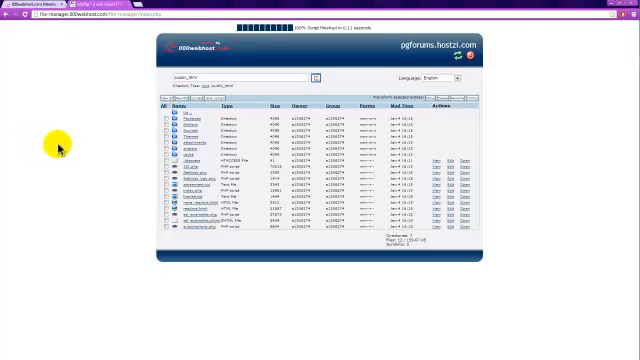
{"action": "mouse_move", "coordinate": [308, 264]}
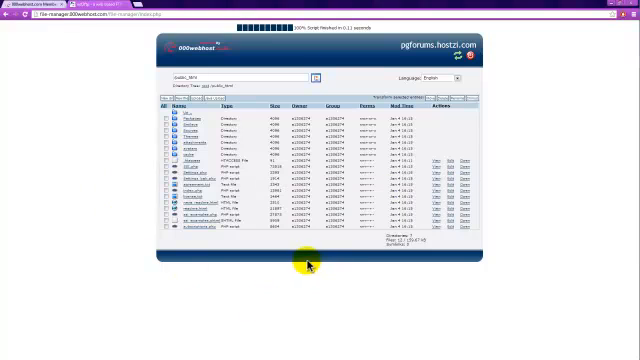
Load the live SMF forum, showing General Discussion and the 'Welcome to SMF!' post.
{"action": "left_click", "coordinate": [310, 228]}
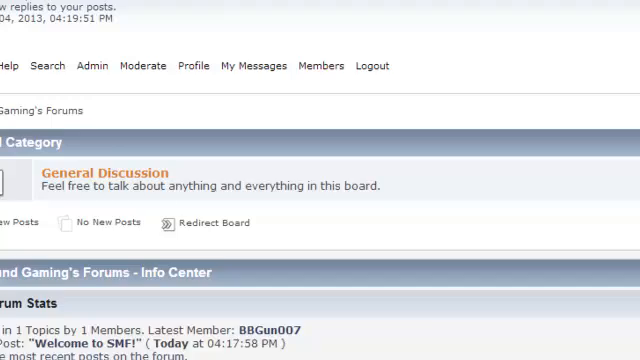
Enter the Profound Gaming's Forums admin center via Admin > Features and Options.
{"action": "left_click", "coordinate": [92, 60]}
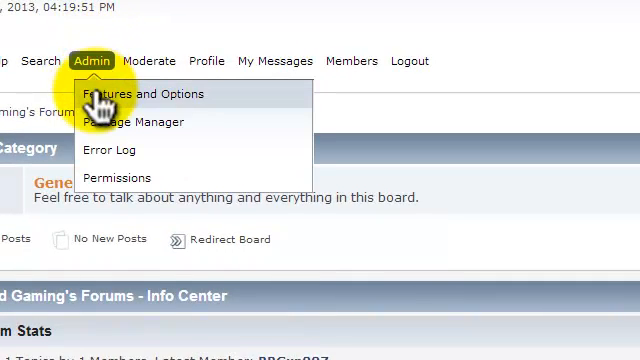
{"action": "left_click", "coordinate": [144, 94]}
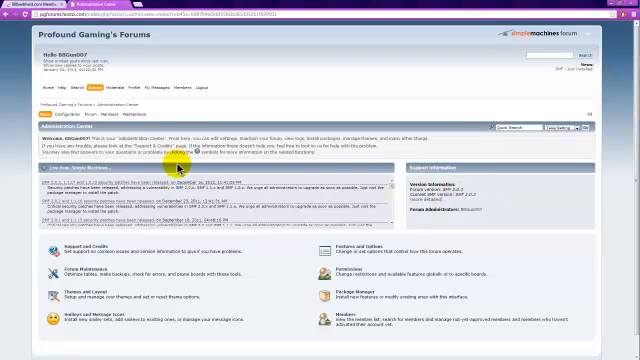
{"action": "left_click", "coordinate": [92, 116]}
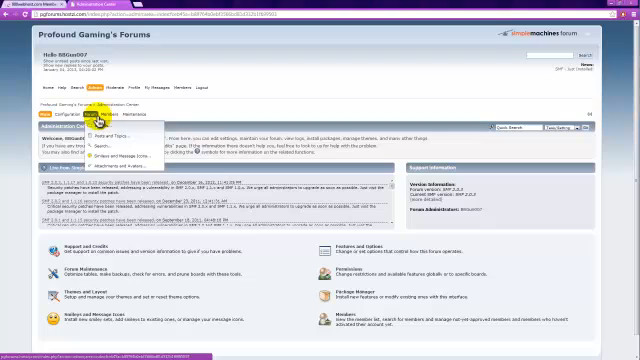